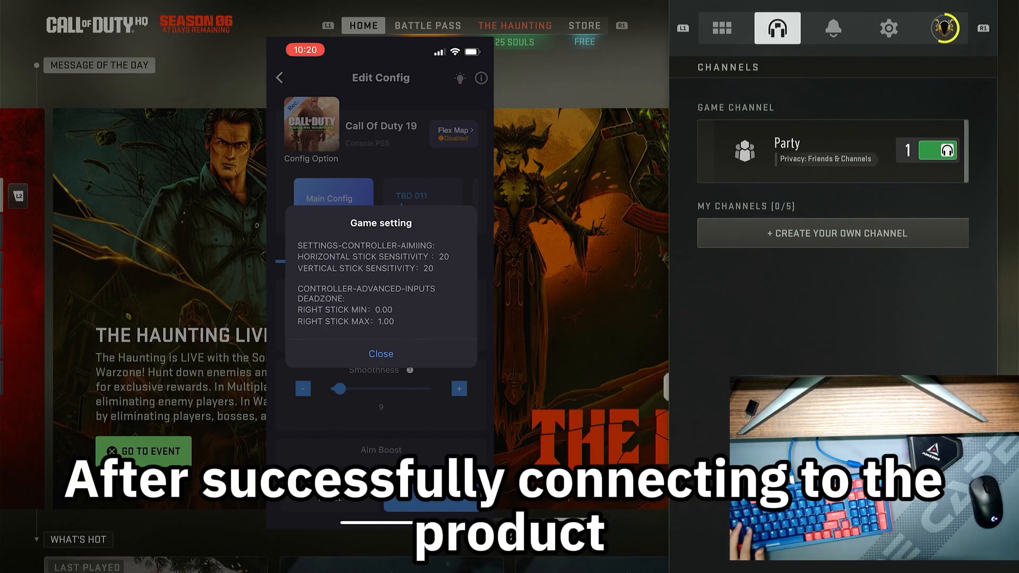
# Step: Switch the home screen social panel from Channels to the Notifications tab
pyautogui.click(833, 29)
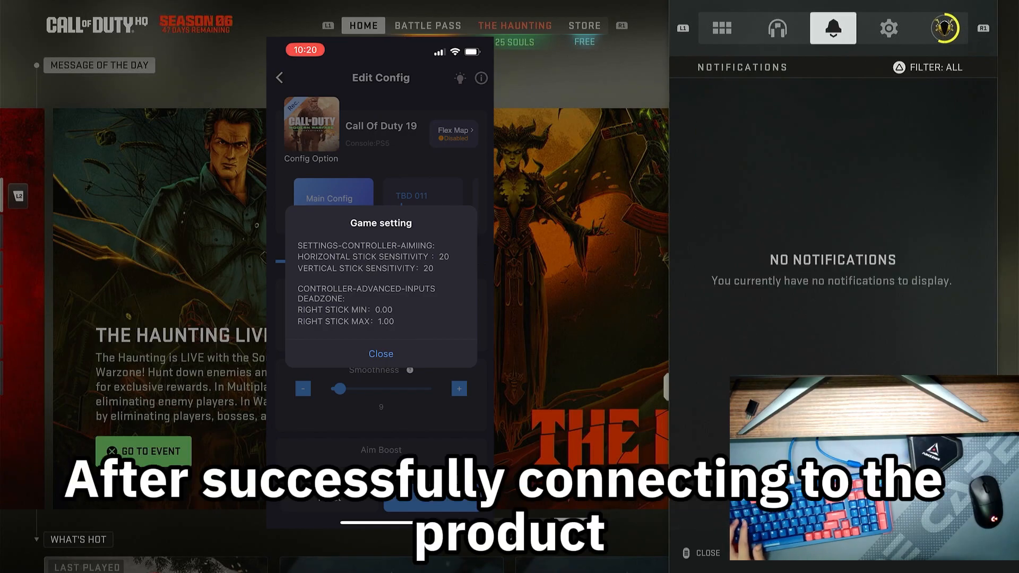
pyautogui.click(888, 28)
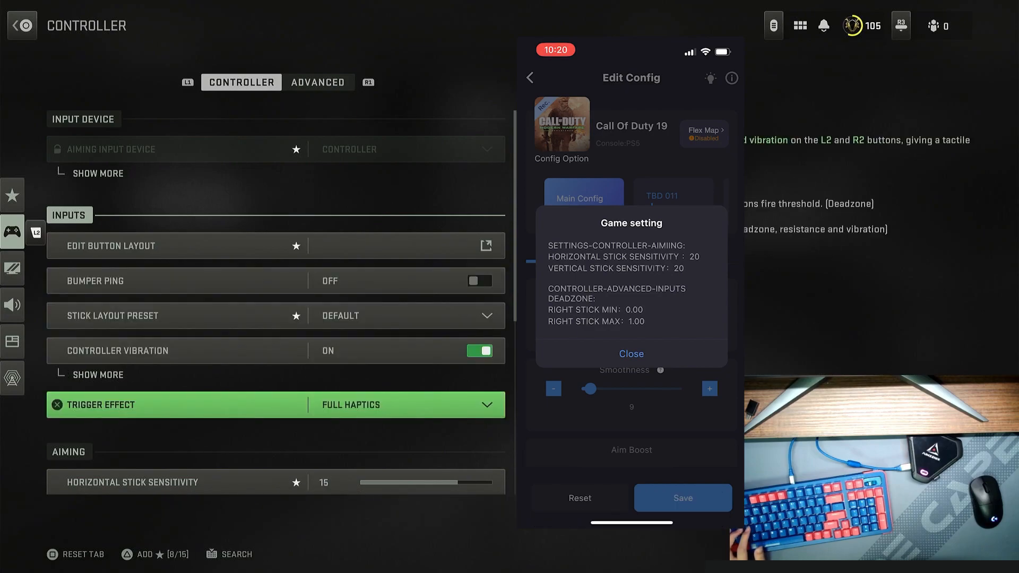
# Step: Scroll the controller settings to Aiming so both stick sensitivities read 20
pyautogui.scroll(-3)
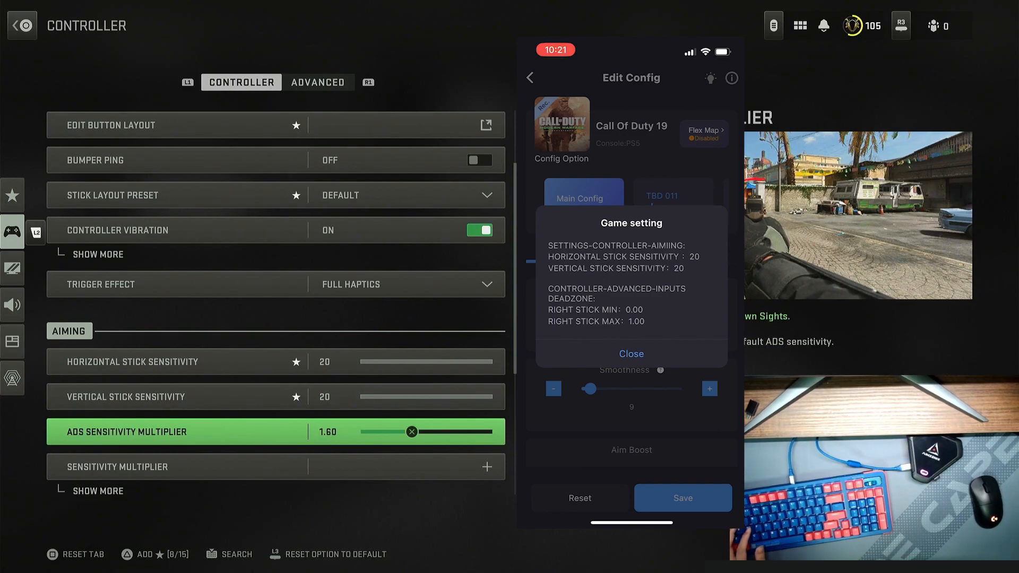
pyautogui.scroll(-3)
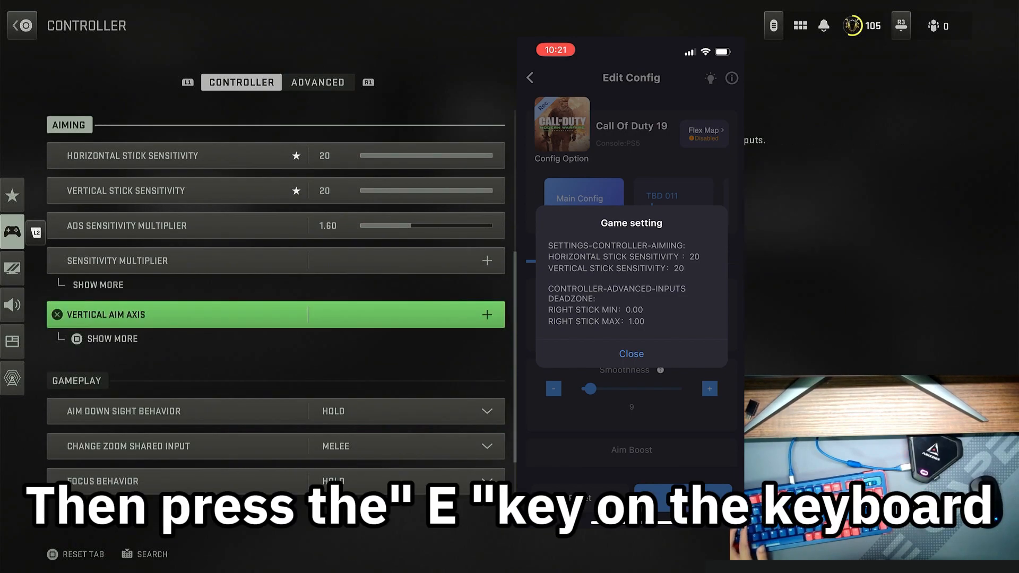
# Step: Choose Black Ops as the aim assist type on the Advanced controller tab
pyautogui.click(317, 82)
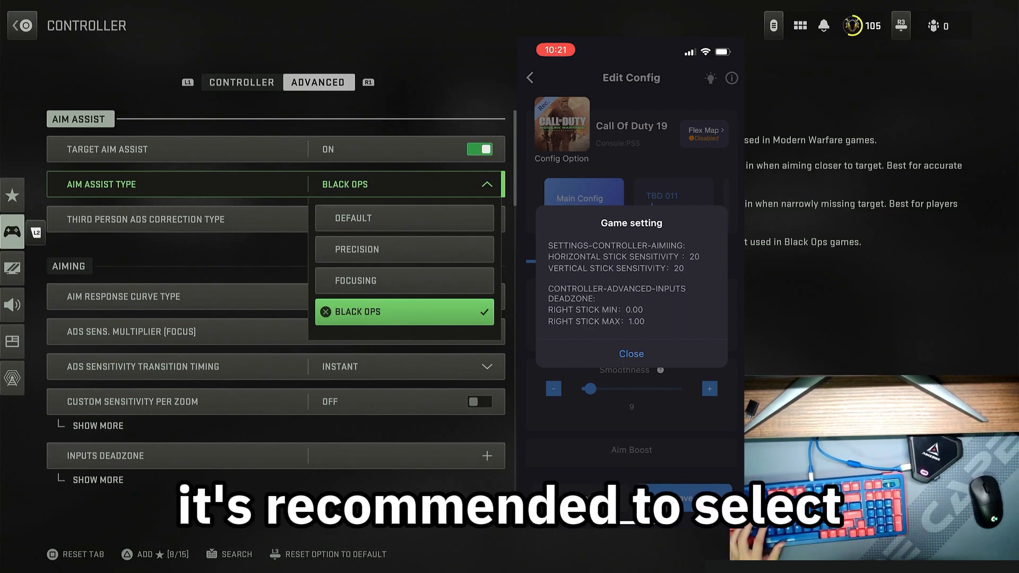
pyautogui.click(403, 311)
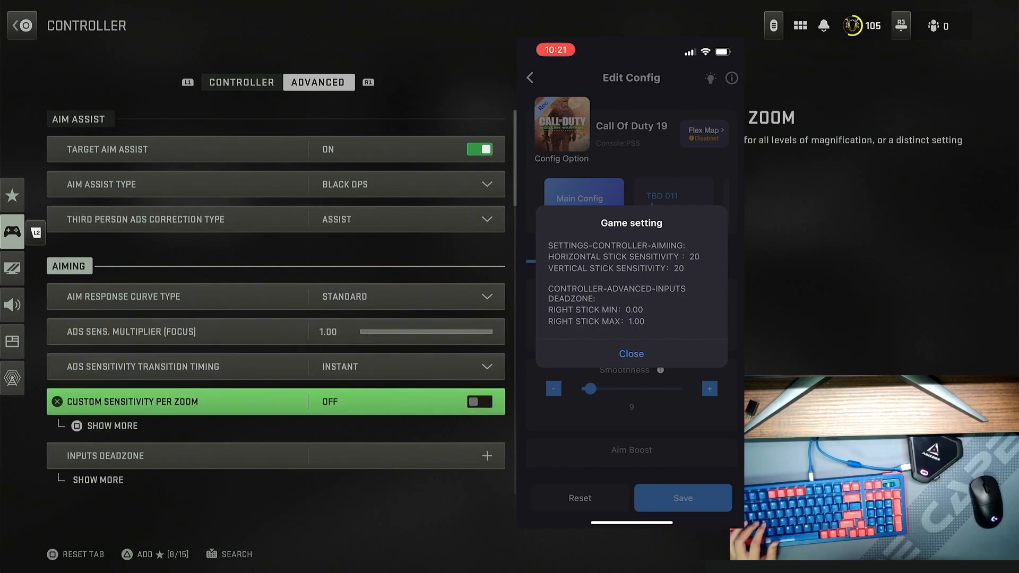
pyautogui.scroll(-3)
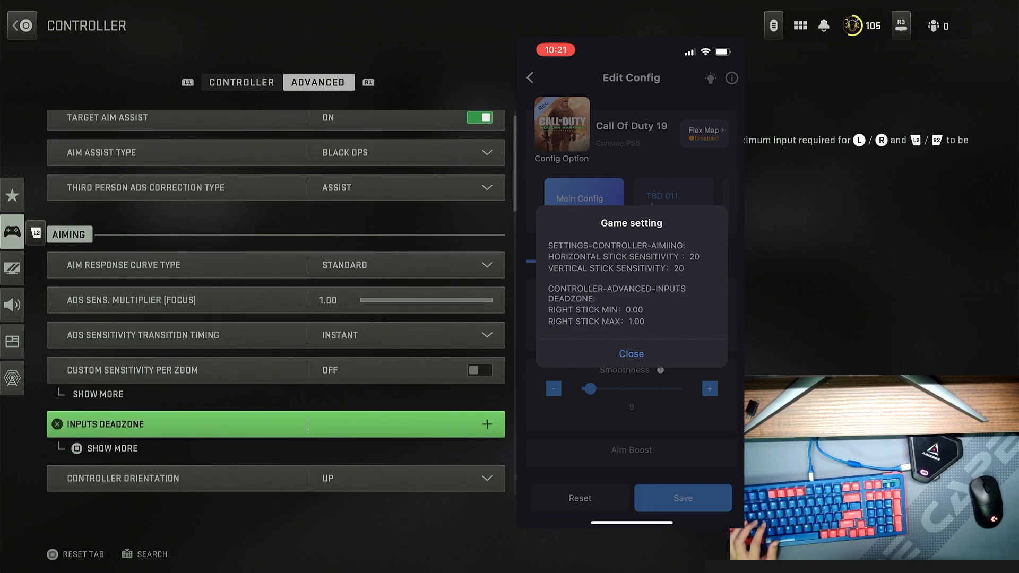
pyautogui.click(486, 423)
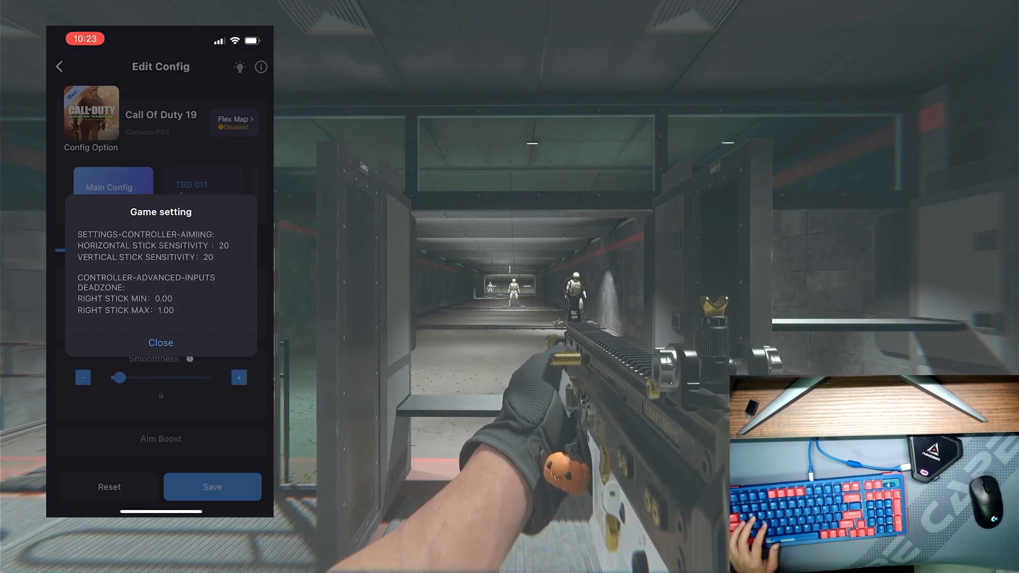
# Step: Close the adapter app's recommended Game setting popup to reach the aim boost value
pyautogui.click(160, 342)
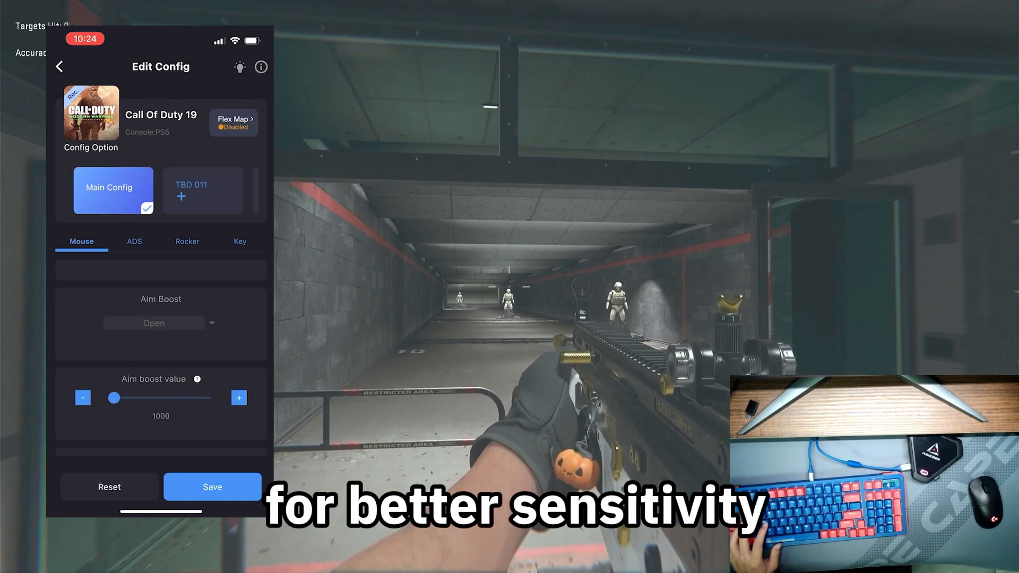
# Step: Step the adapter app's aim boost value up from 1000 to 1600
pyautogui.click(238, 397)
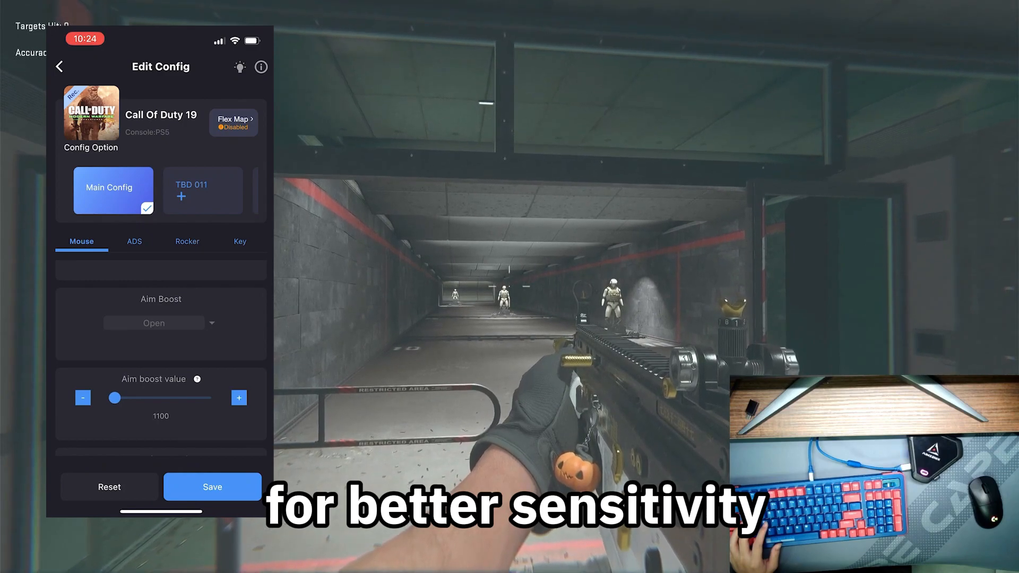
pyautogui.click(238, 397)
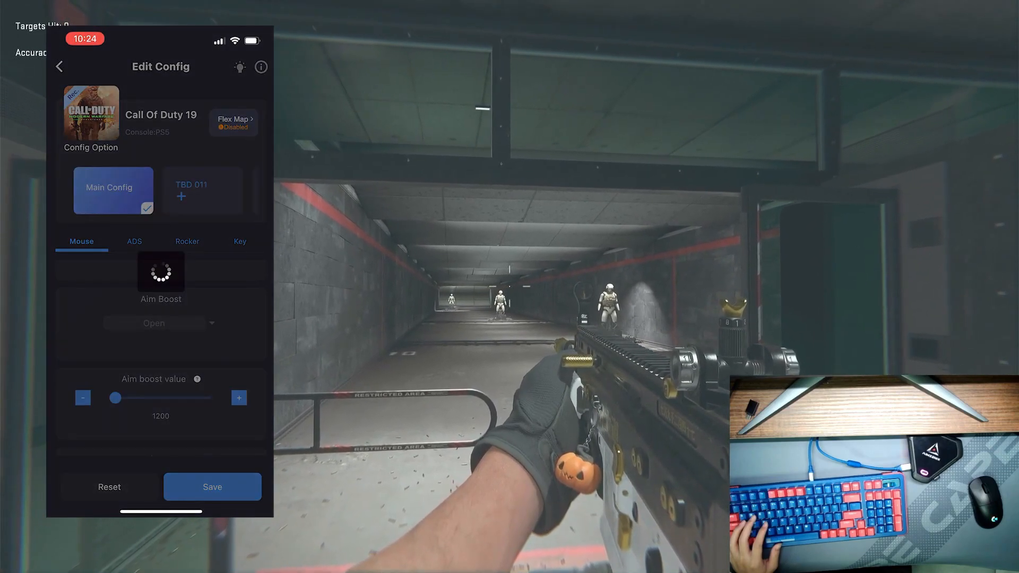
pyautogui.click(239, 397)
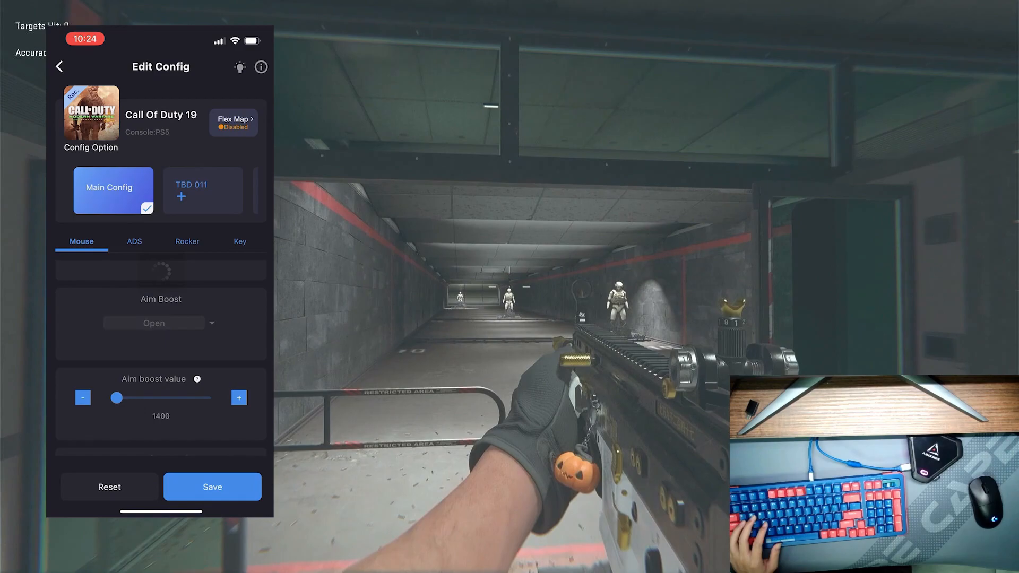
pyautogui.click(238, 397)
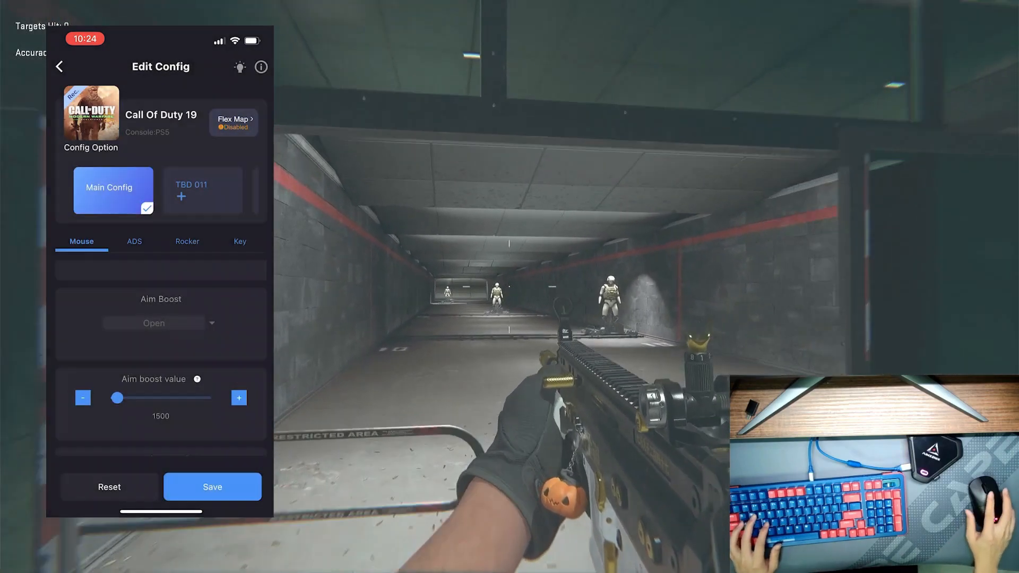
pyautogui.click(237, 397)
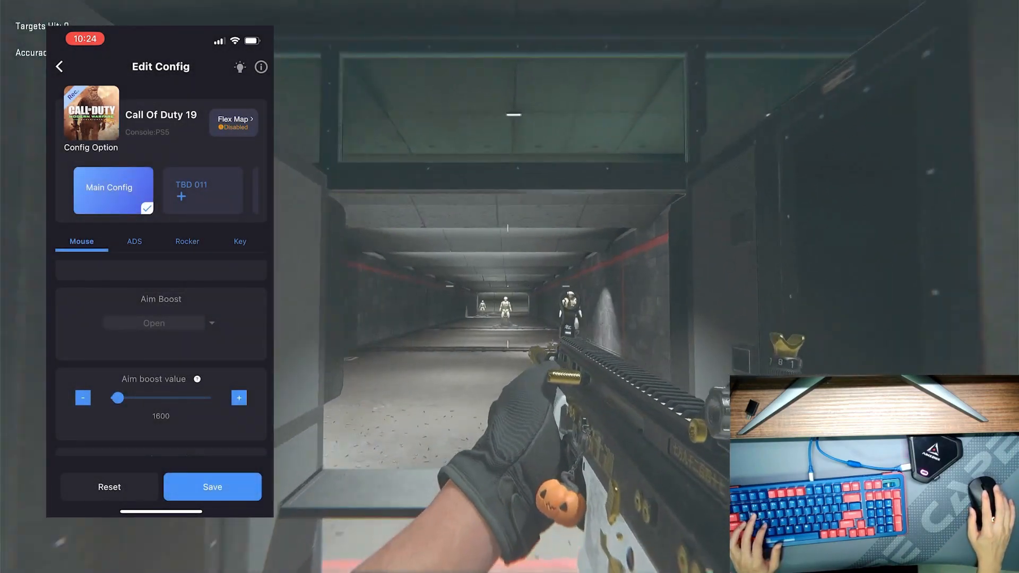